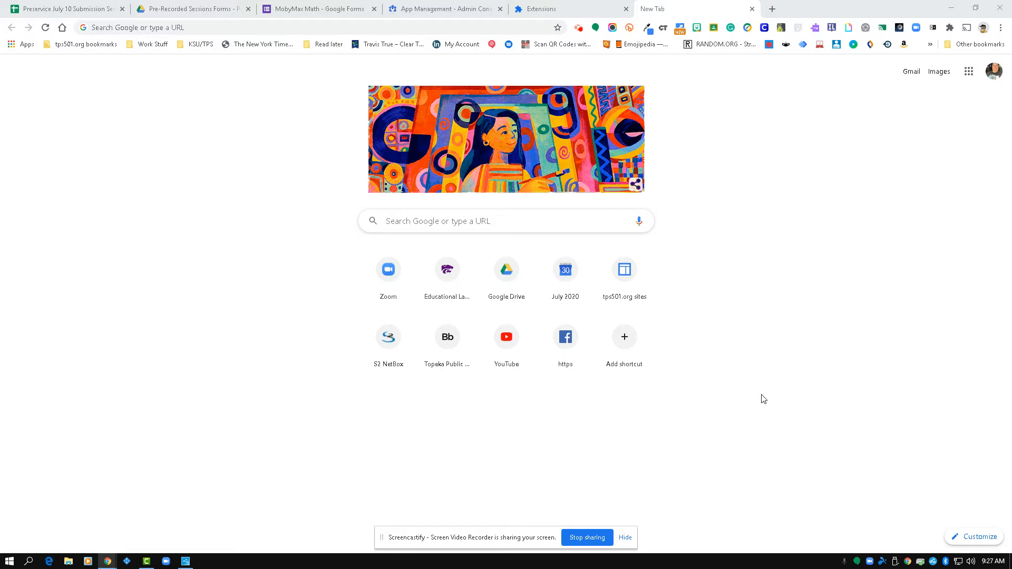
mouse_move(740, 236)
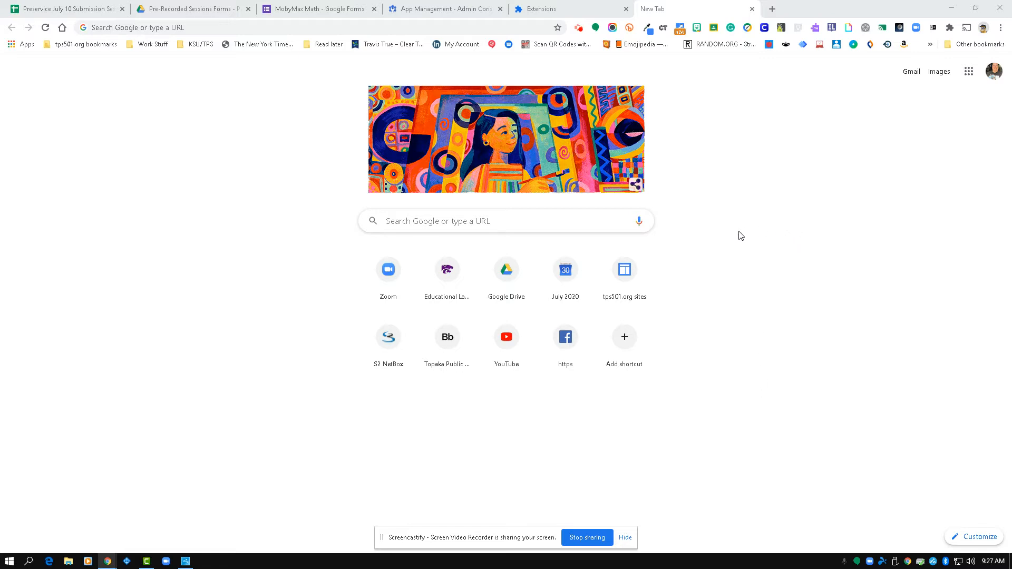
mouse_move(749, 225)
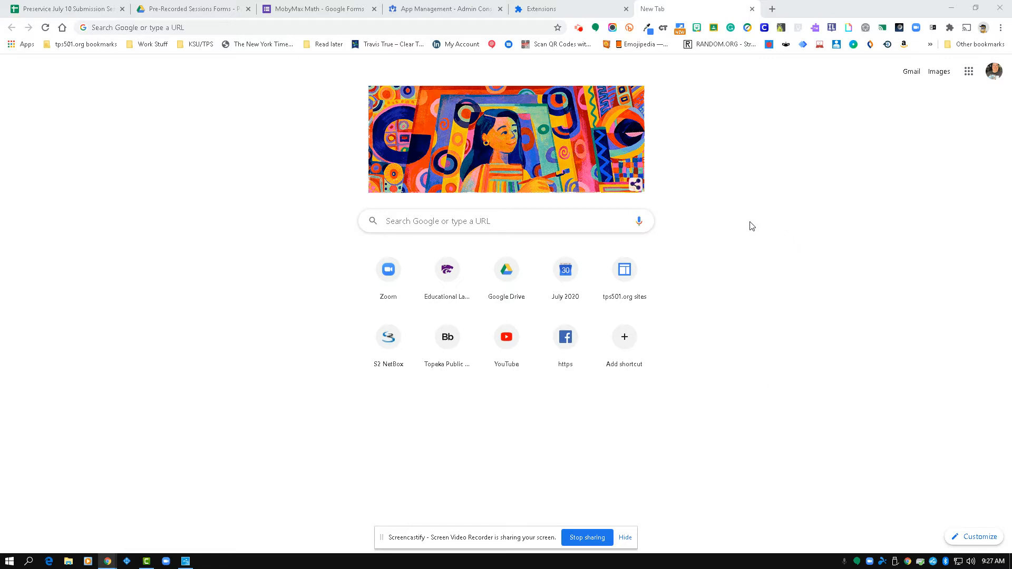
mouse_move(584, 33)
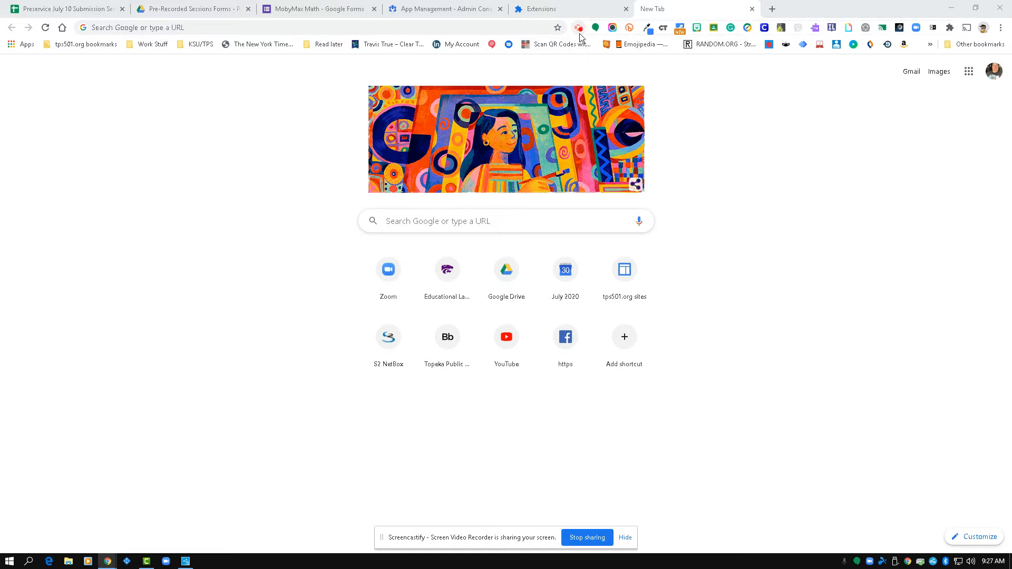
mouse_move(580, 27)
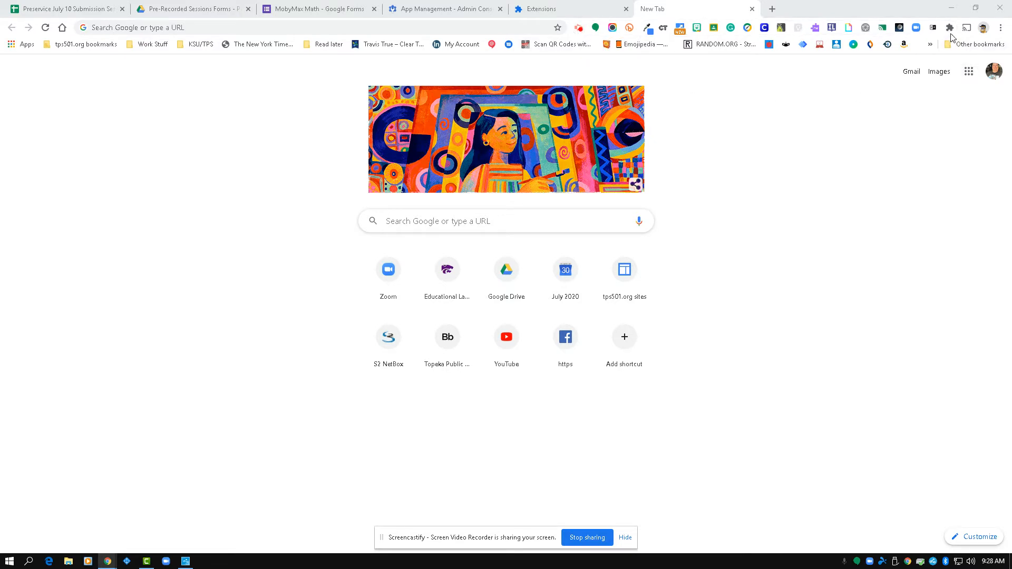
Open Chrome's installed extensions list and scroll to its end showing Screencastify, Share to Classroom and Zoom Scheduler.
click(948, 28)
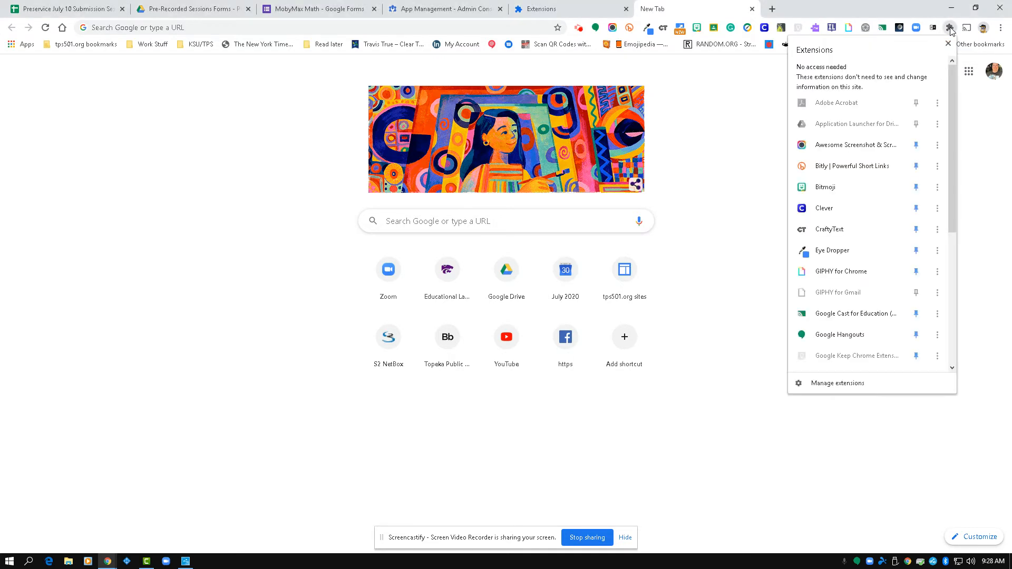
scroll(down, 3)
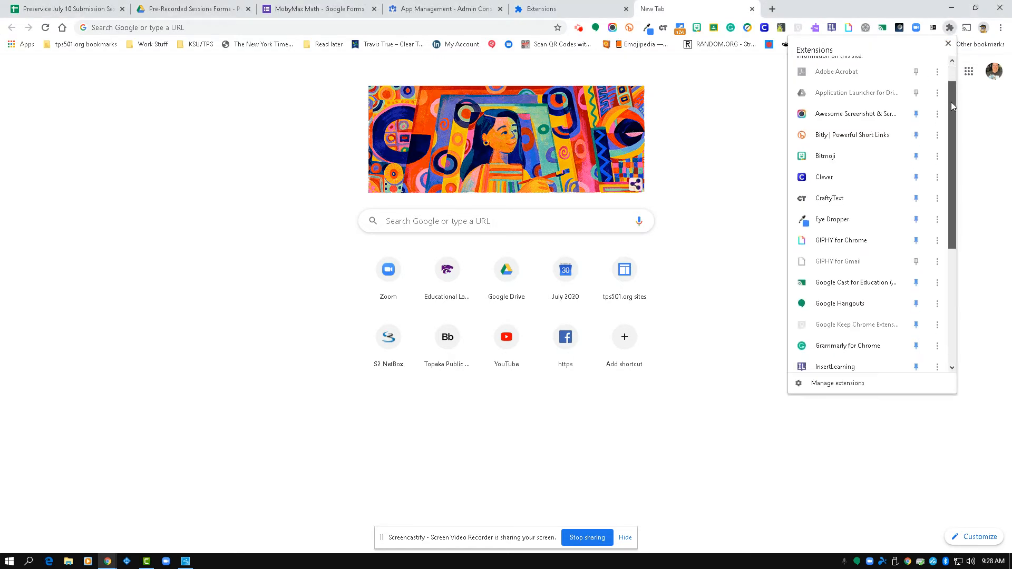
scroll(down, 3)
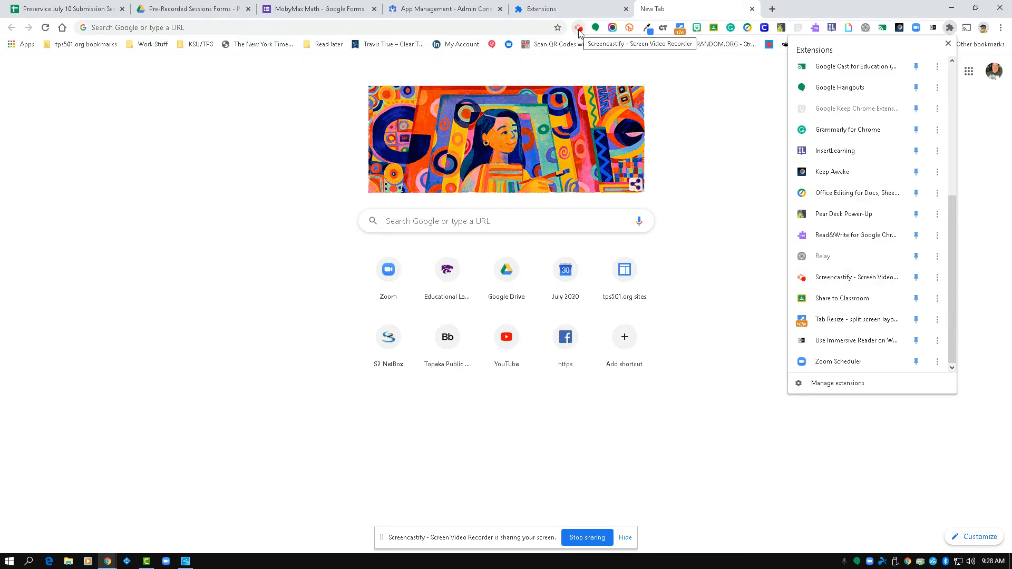
mouse_move(930, 42)
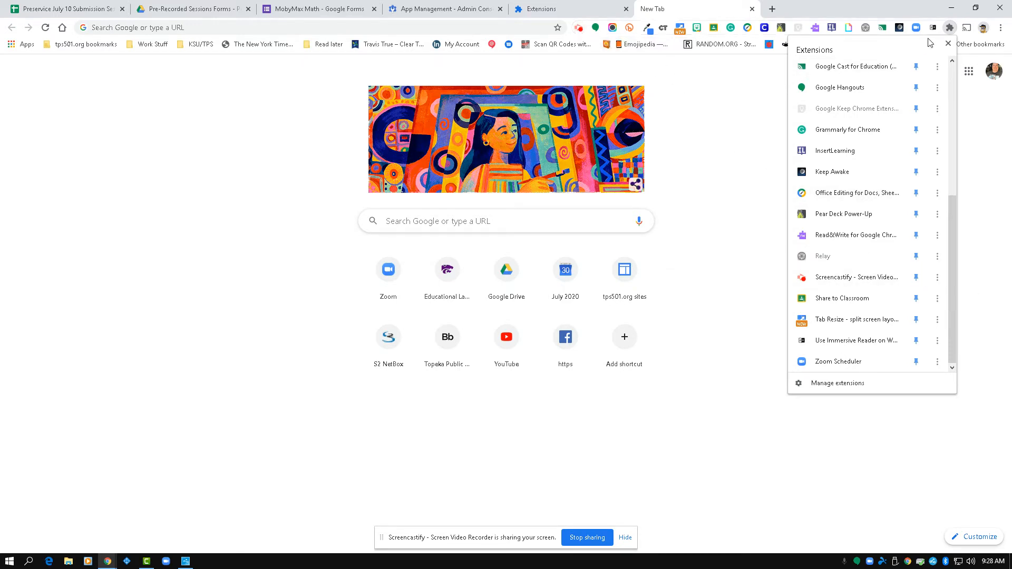
mouse_move(956, 211)
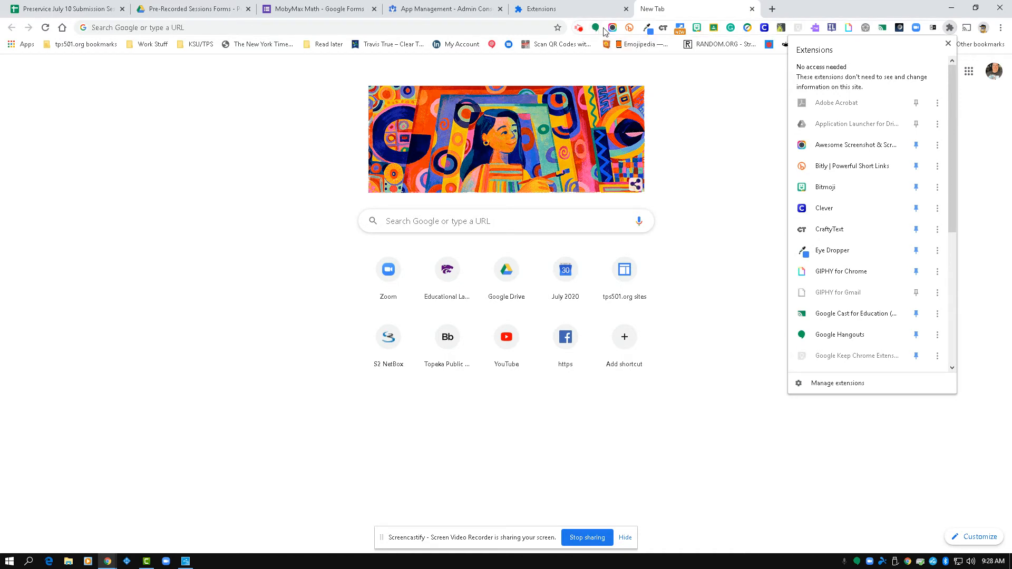
mouse_move(924, 35)
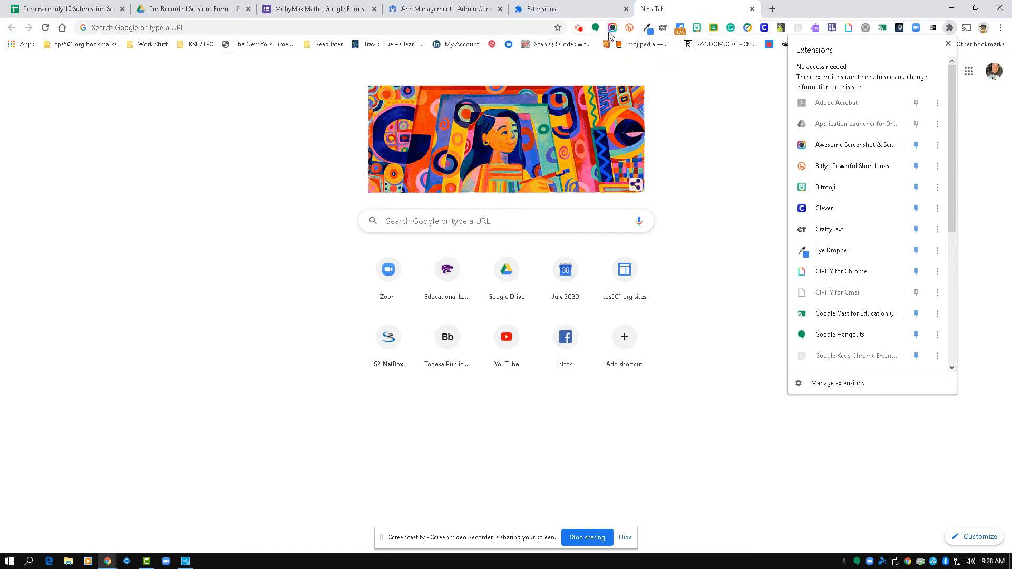
mouse_move(947, 88)
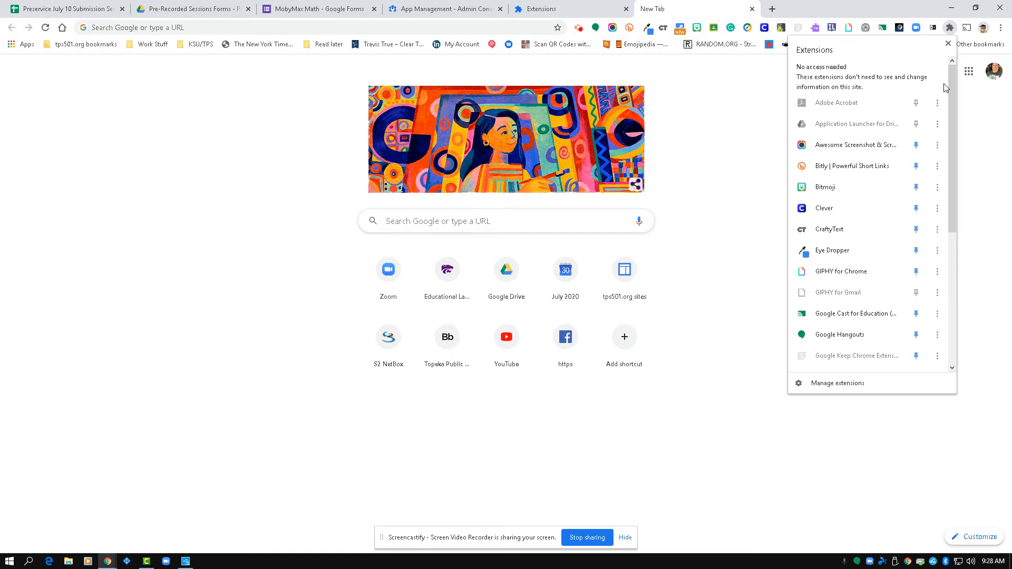
Scroll the extensions list back to Screencastify's entry, confirming it is pinned to the toolbar.
scroll(down, 3)
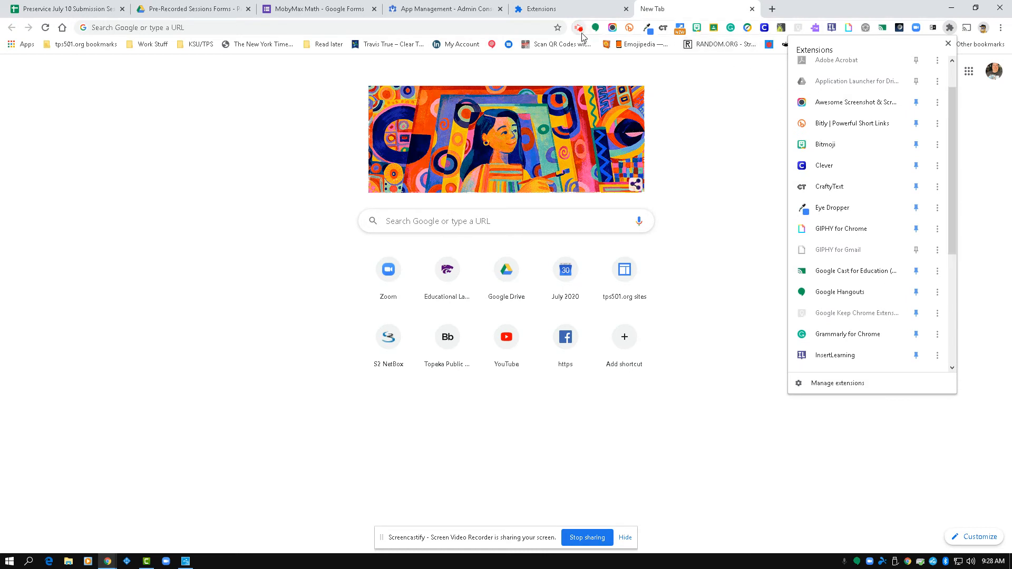
mouse_move(582, 28)
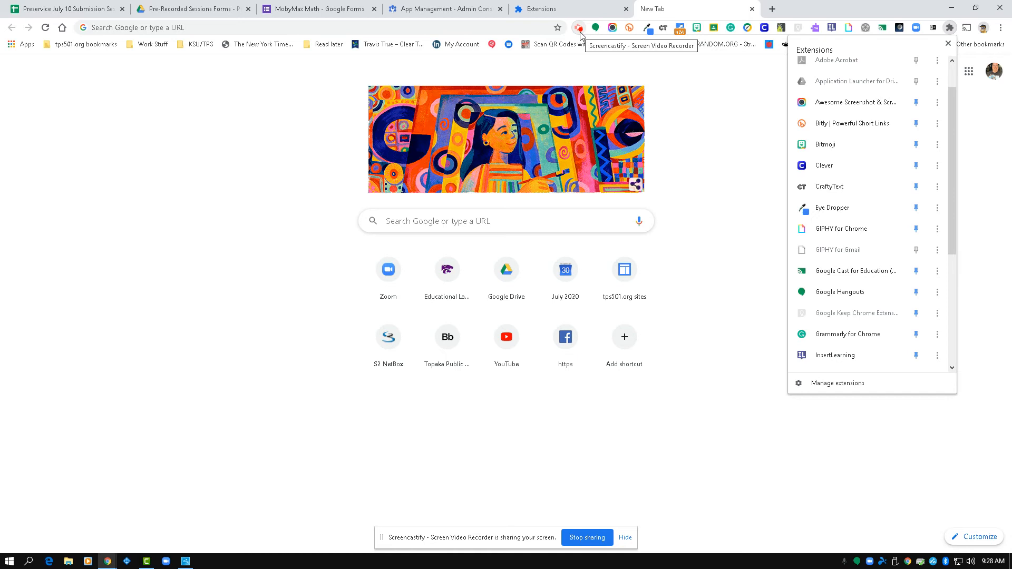
mouse_move(576, 25)
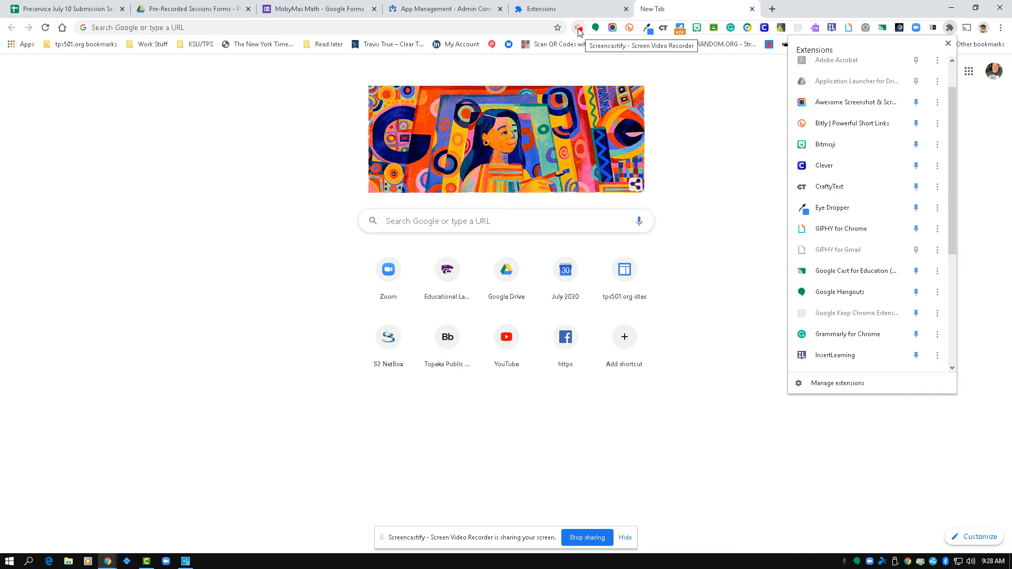
mouse_move(882, 133)
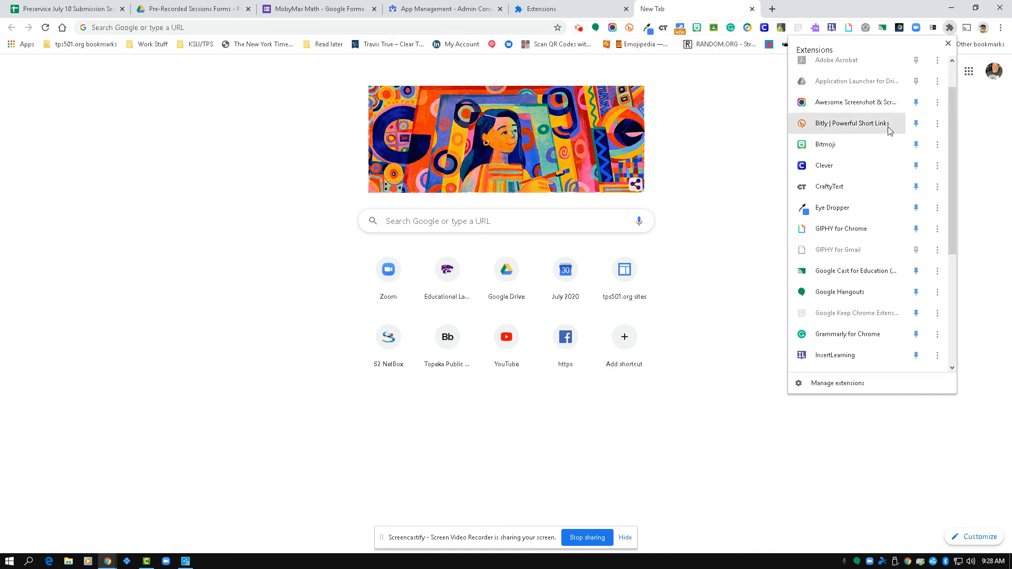
mouse_move(941, 80)
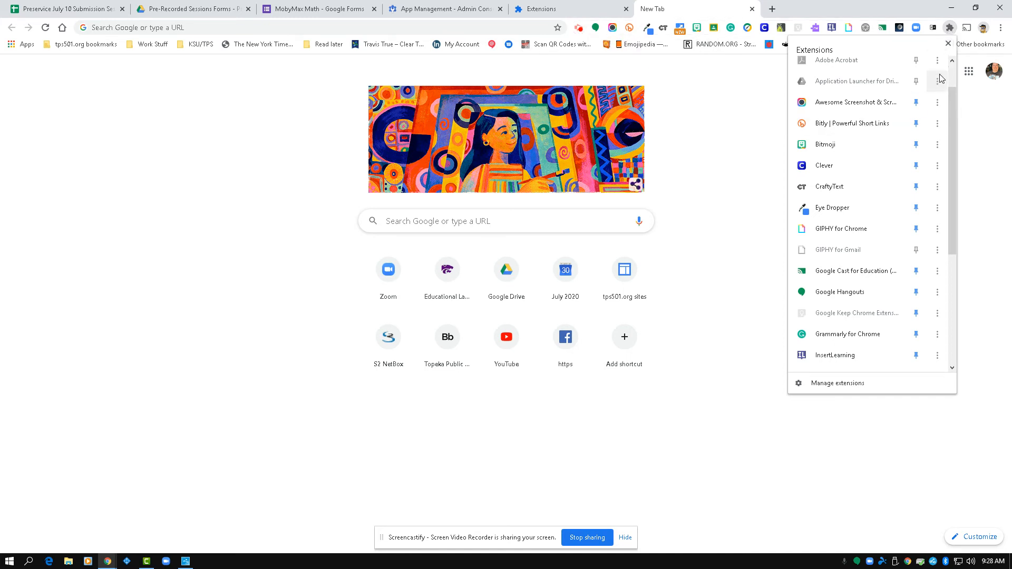
scroll(down, 3)
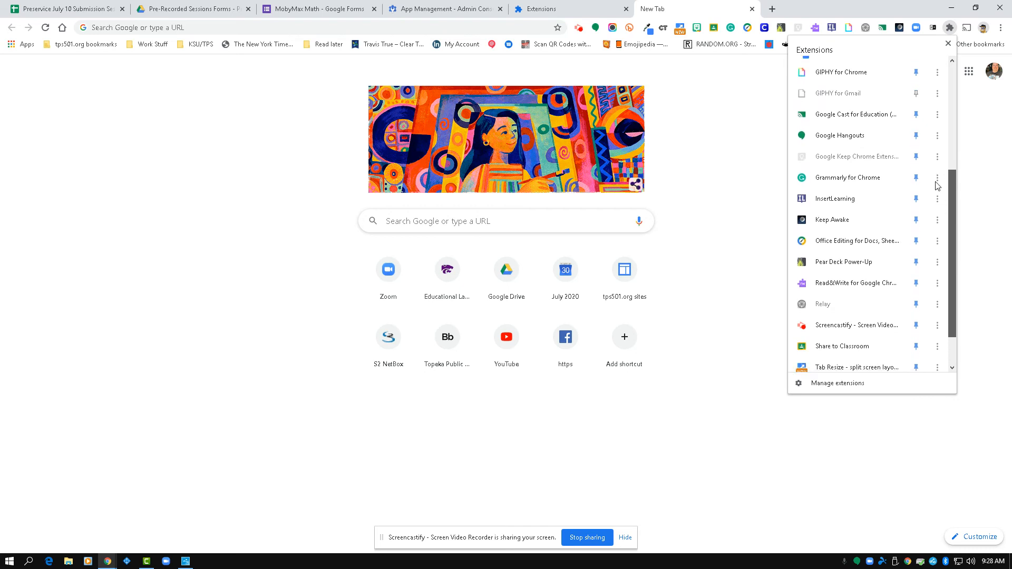
scroll(down, 3)
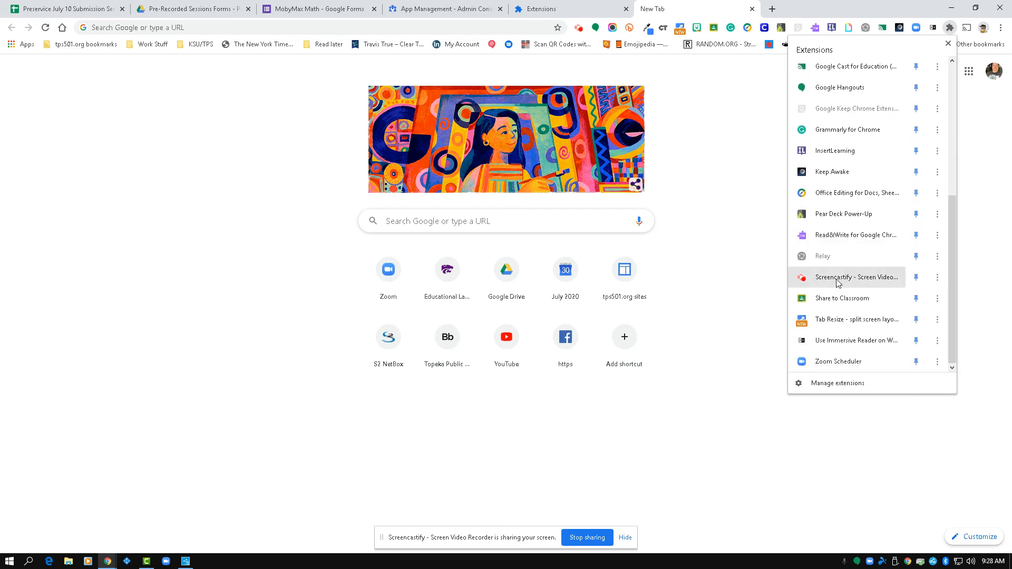
mouse_move(916, 277)
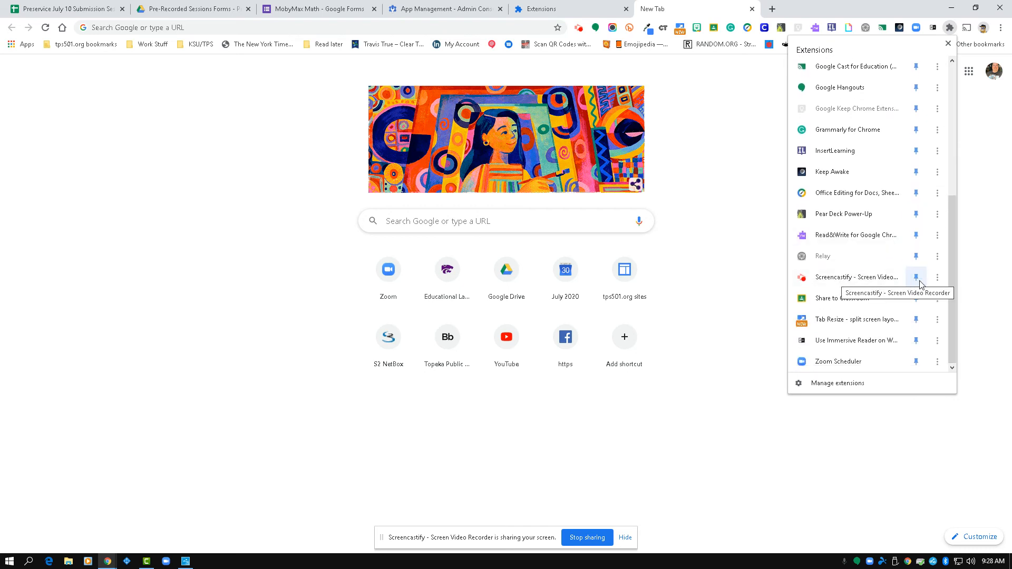